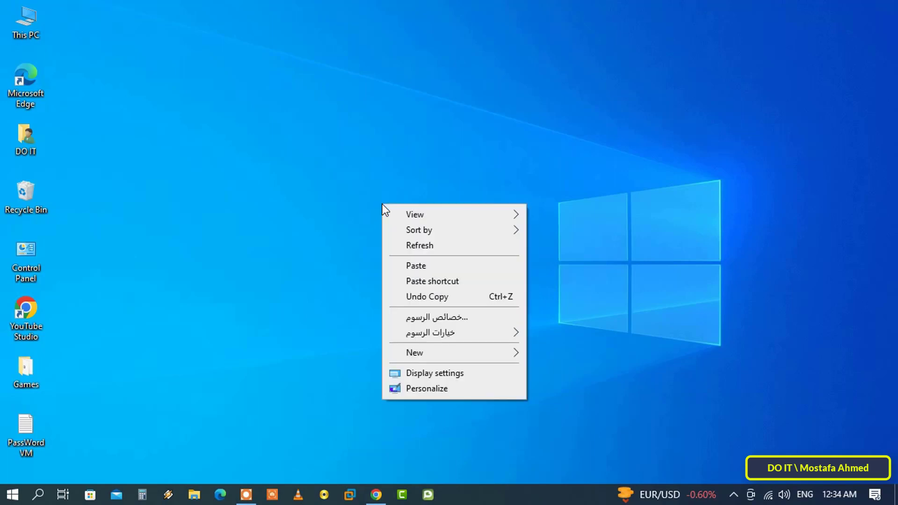
Step: Start the Create Shortcut wizard from the desktop's New menu
{"action": "left_click", "coordinate": [414, 353]}
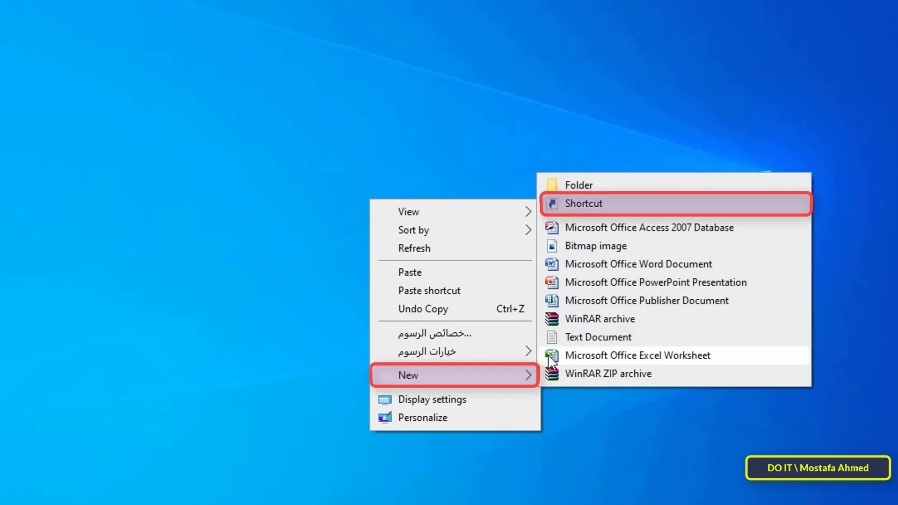
{"action": "mouse_move", "coordinate": [633, 209]}
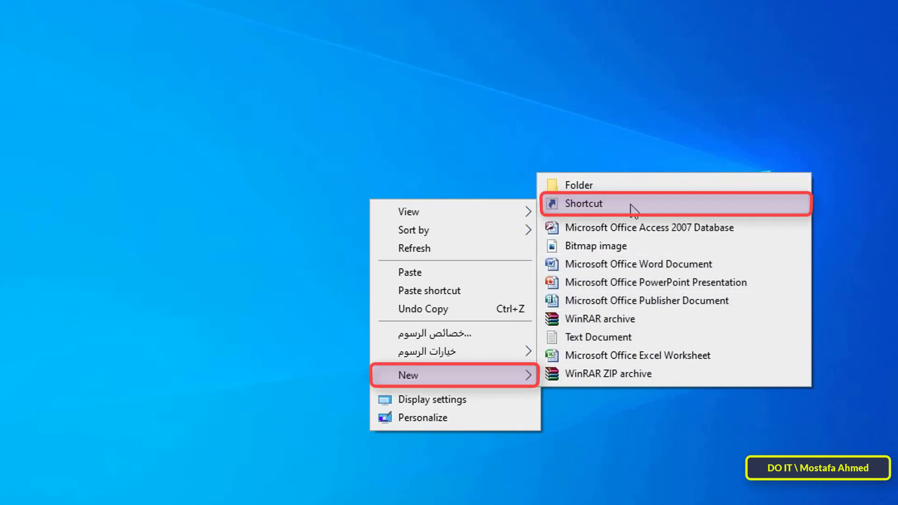
{"action": "left_click", "coordinate": [580, 203]}
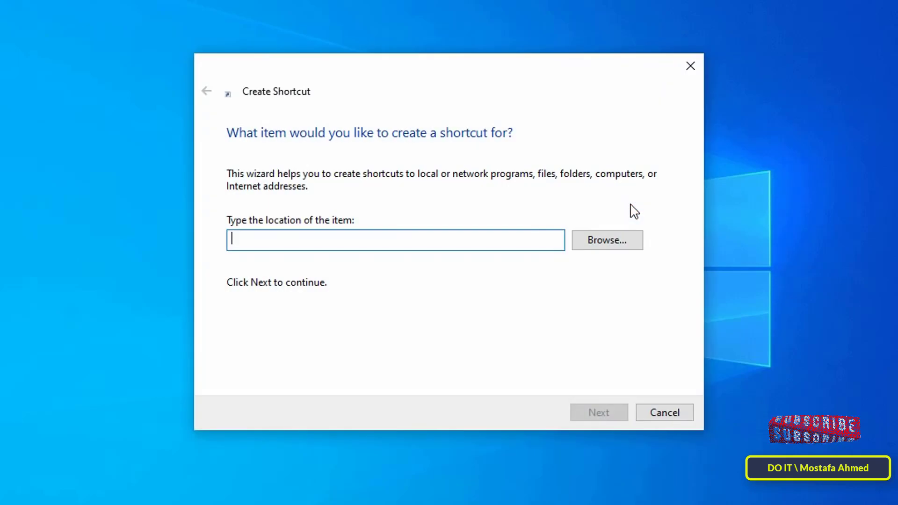
{"action": "mouse_move", "coordinate": [252, 245]}
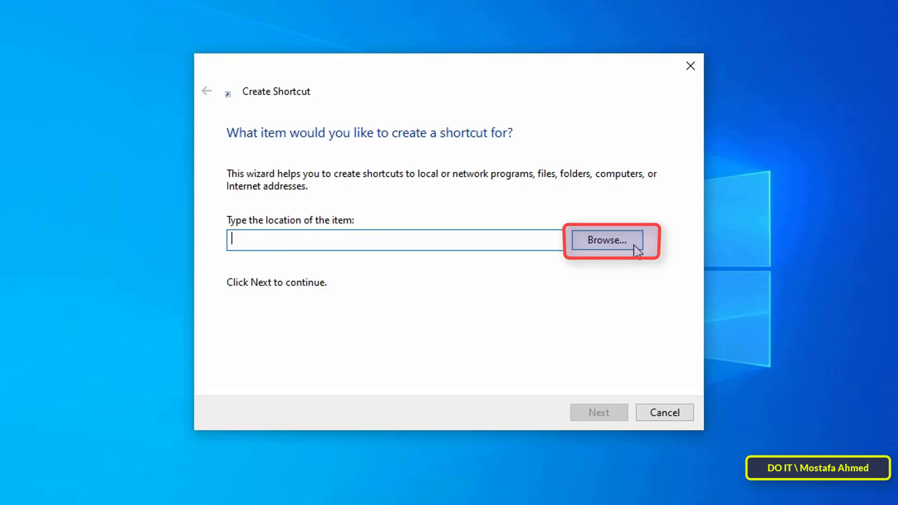
Step: Point the shortcut at the D:\MY SOURCE folder and finish it with the name MY SOURCE
{"action": "left_click", "coordinate": [606, 240]}
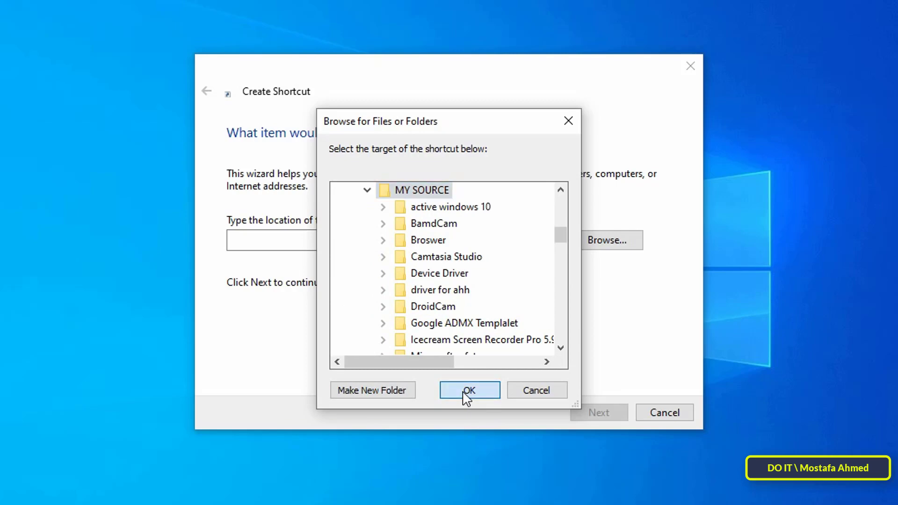
{"action": "left_click", "coordinate": [468, 390]}
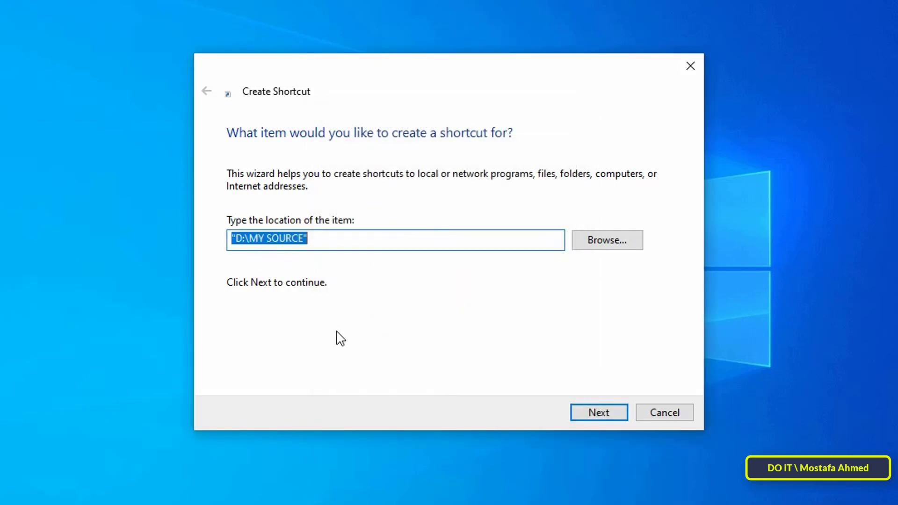
{"action": "mouse_move", "coordinate": [597, 412]}
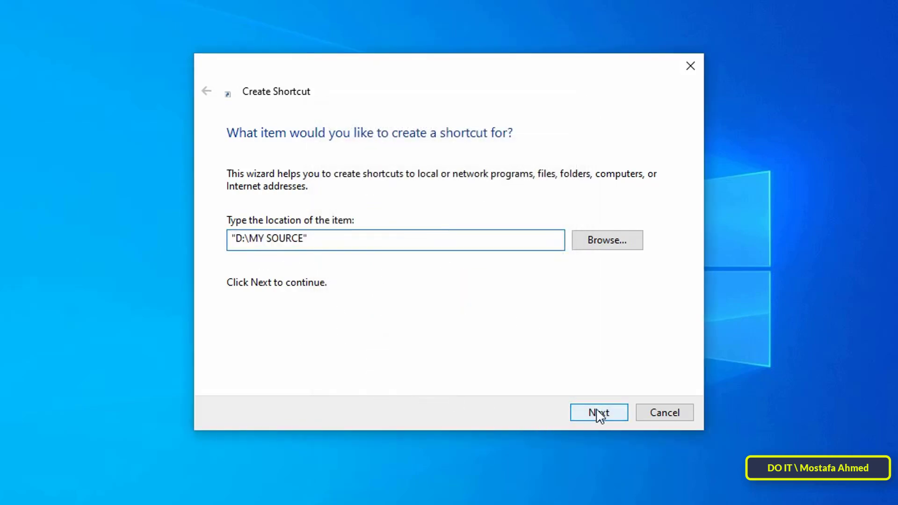
{"action": "left_click", "coordinate": [598, 412]}
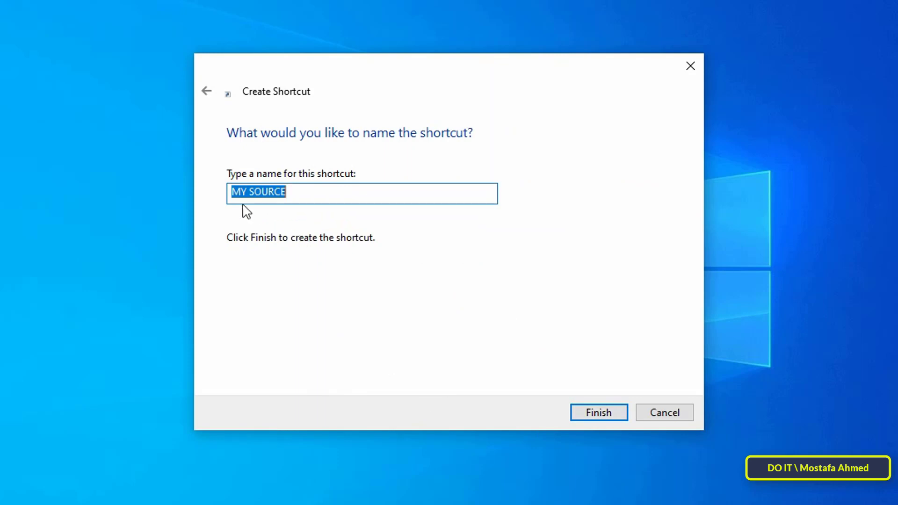
{"action": "mouse_move", "coordinate": [287, 193]}
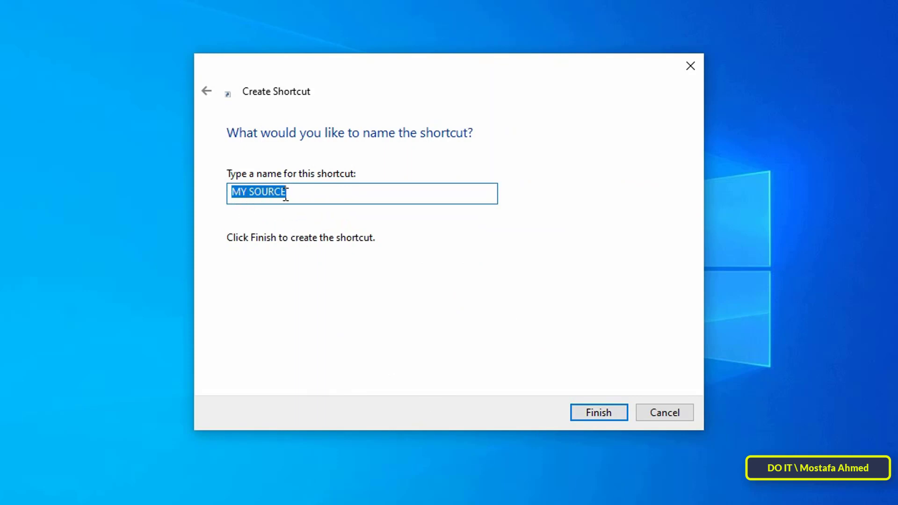
{"action": "mouse_move", "coordinate": [531, 382]}
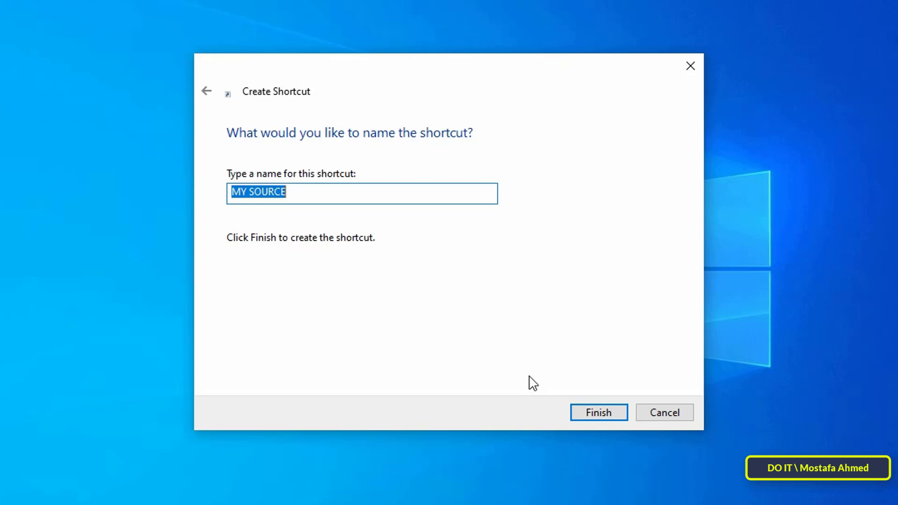
{"action": "left_click", "coordinate": [597, 412]}
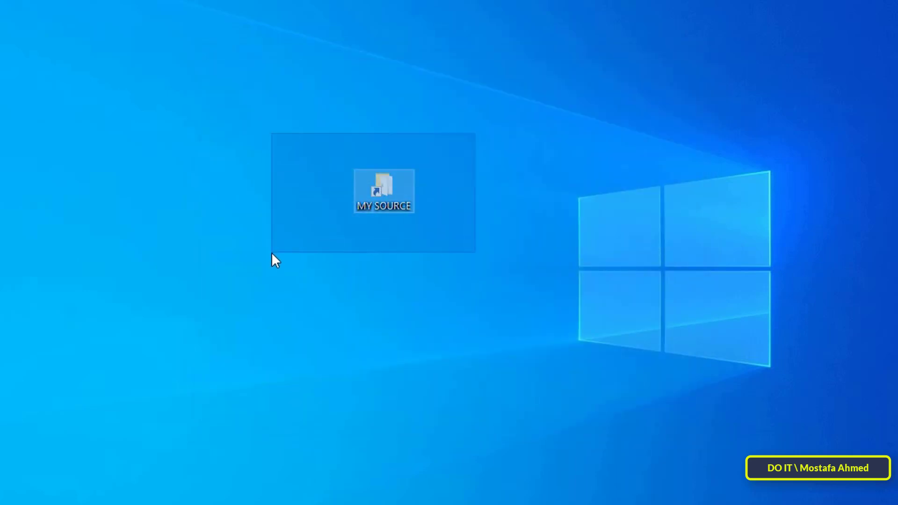
Step: Bring up the context menu of the new MY SOURCE desktop shortcut
{"action": "left_click", "coordinate": [297, 314]}
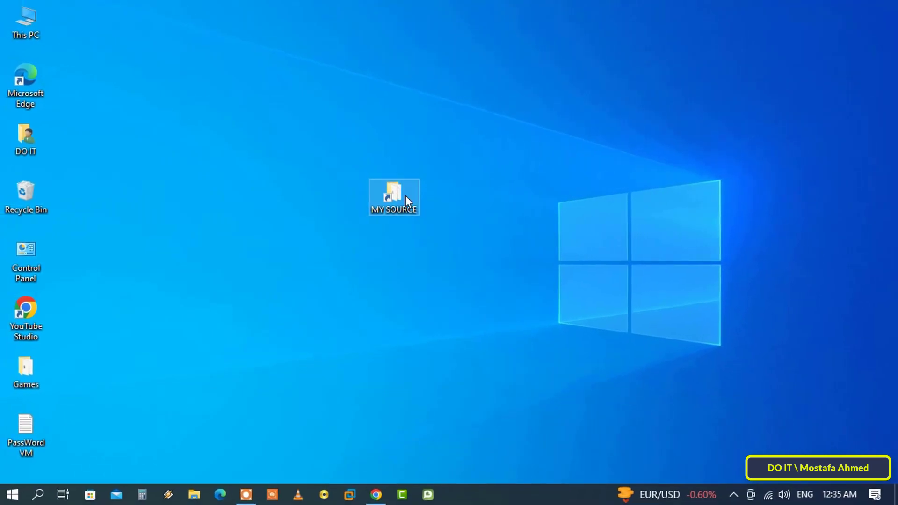
{"action": "right_click", "coordinate": [394, 196]}
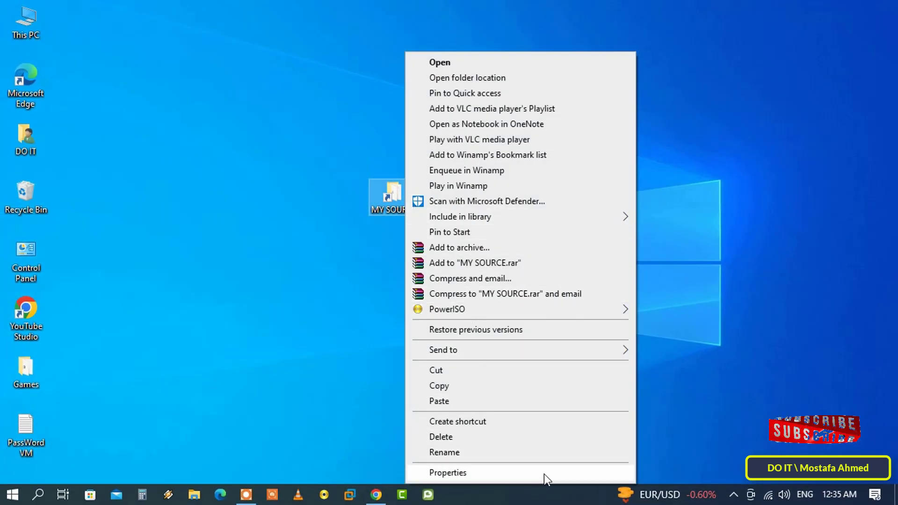
Step: Assign the hotkey Ctrl+Num 1 in the shortcut's Properties and apply it
{"action": "left_click", "coordinate": [447, 472]}
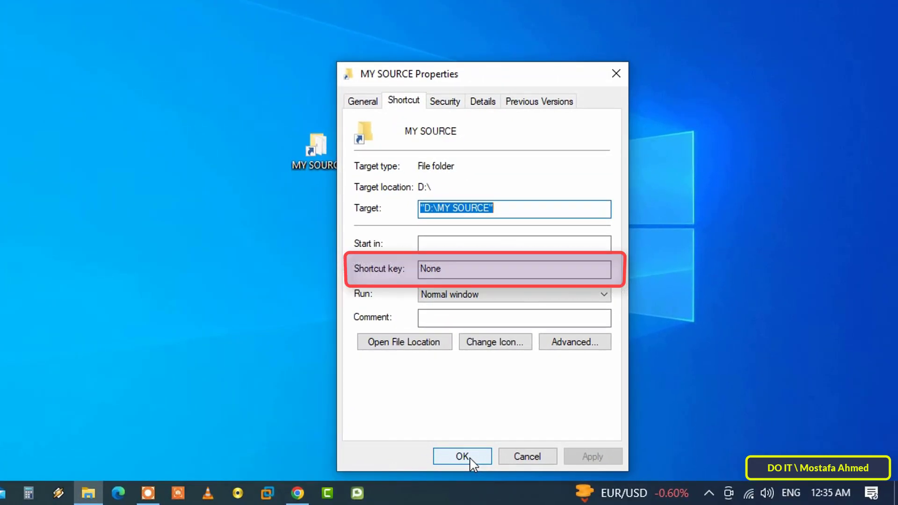
{"action": "mouse_move", "coordinate": [415, 343]}
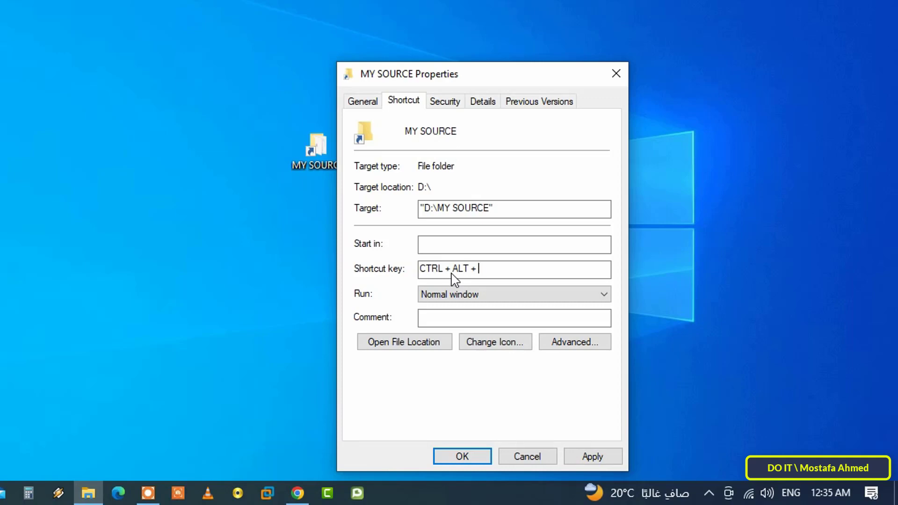
{"action": "key", "text": "1"}
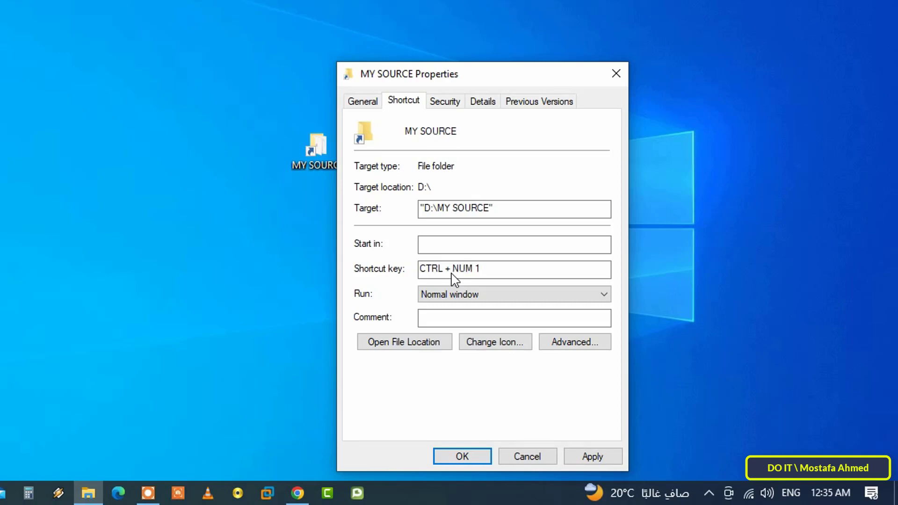
{"action": "left_click", "coordinate": [514, 269]}
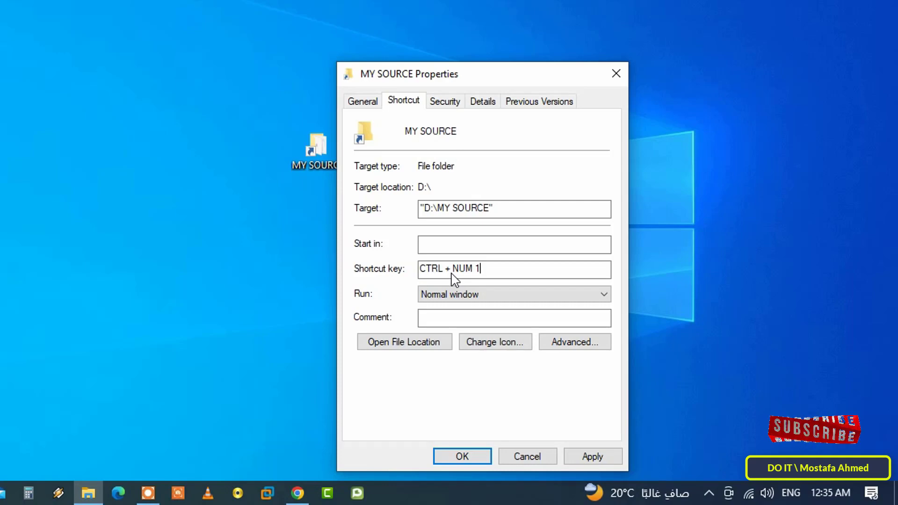
{"action": "left_click", "coordinate": [593, 456]}
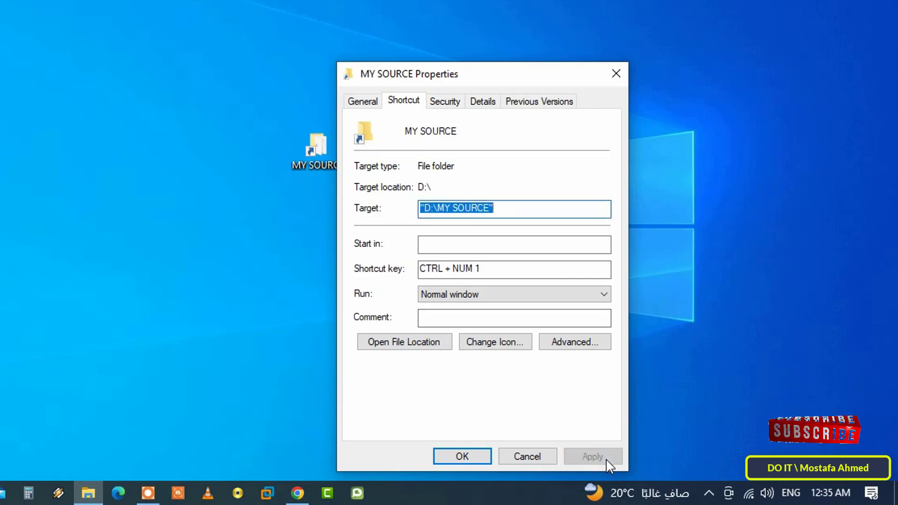
{"action": "left_click", "coordinate": [461, 457]}
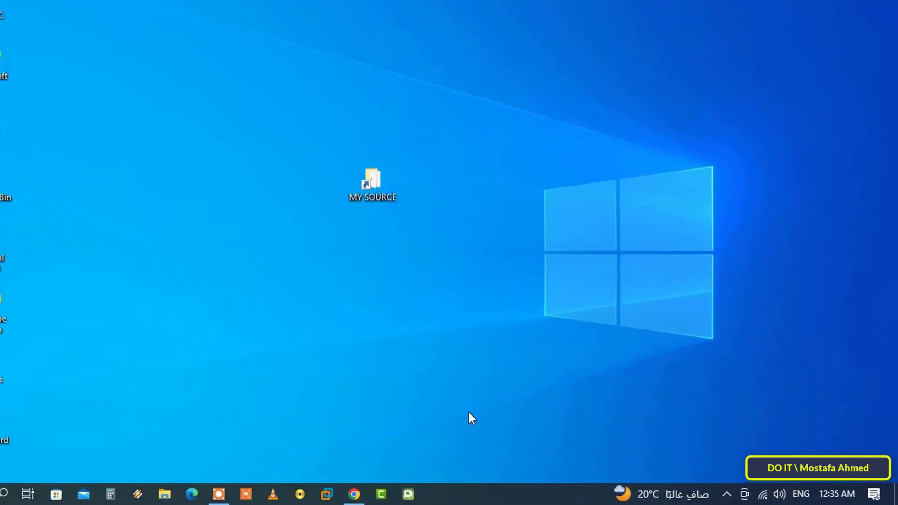
Step: Launch the MY SOURCE shortcut to show the D:\MY SOURCE folder's 40 items
{"action": "double_click", "coordinate": [372, 180]}
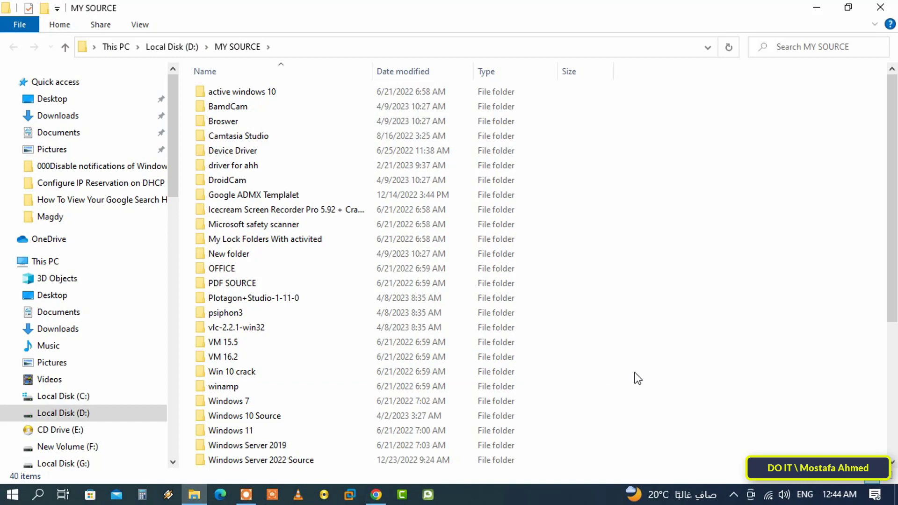
{"action": "mouse_move", "coordinate": [817, 6]}
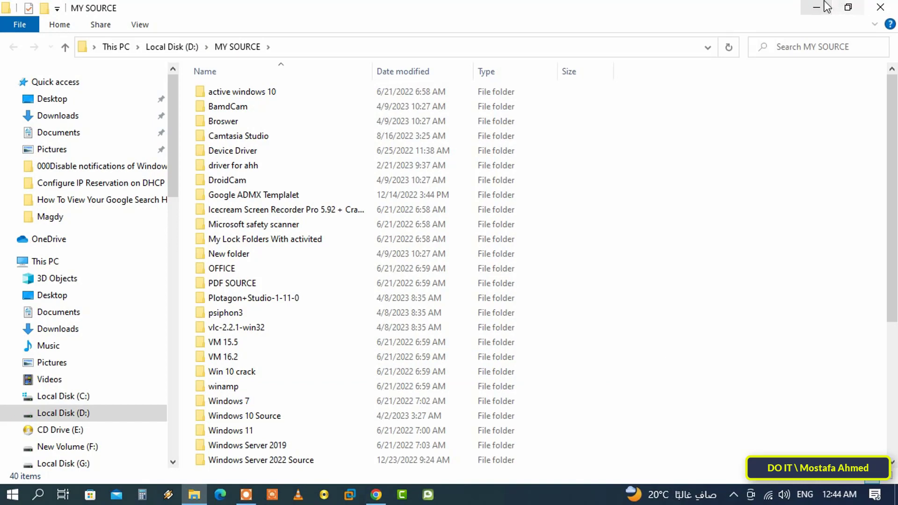